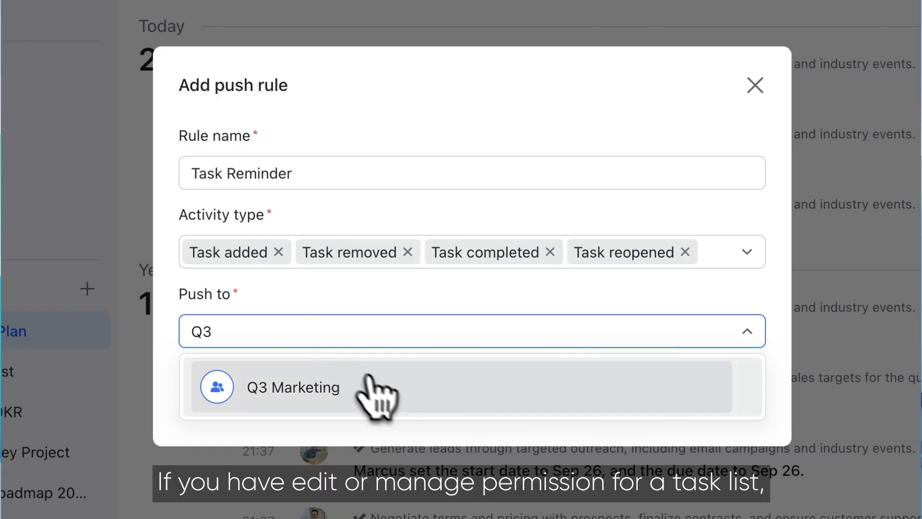
Choose Q3 Marketing as the push destination and save the Task Reminder rule.
click(292, 388)
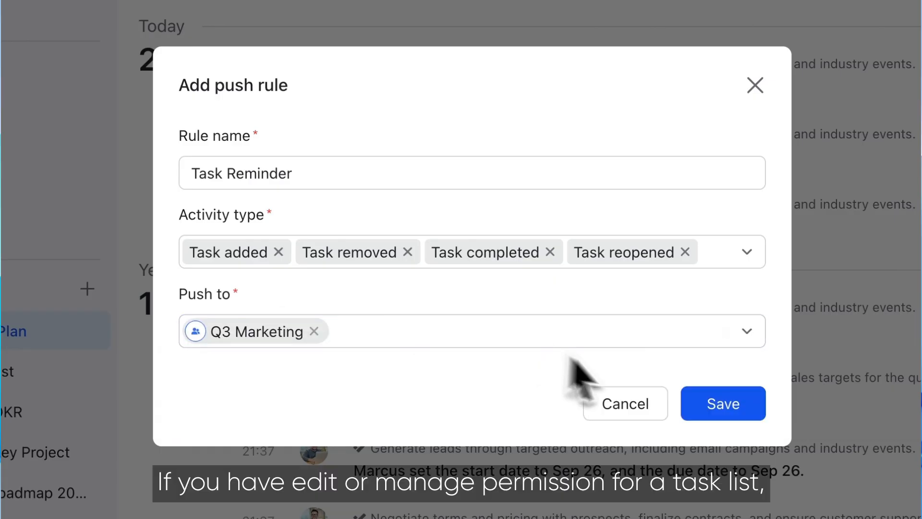
click(723, 403)
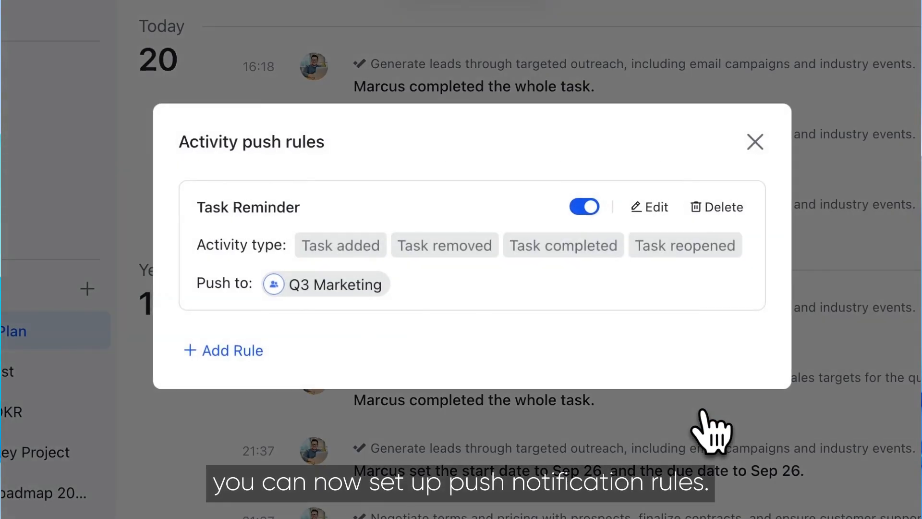
Dismiss the Activity push rules dialog to get back to the Q3 Sales Plan feed.
click(755, 142)
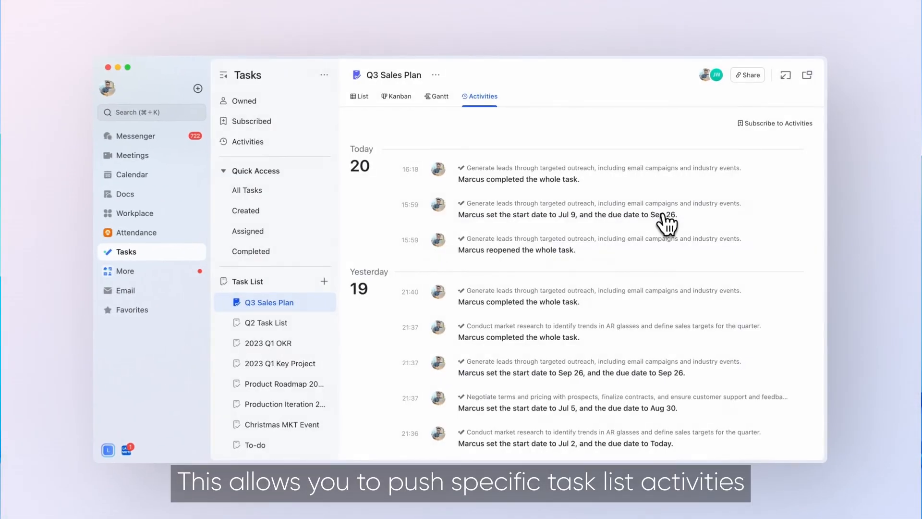
click(360, 96)
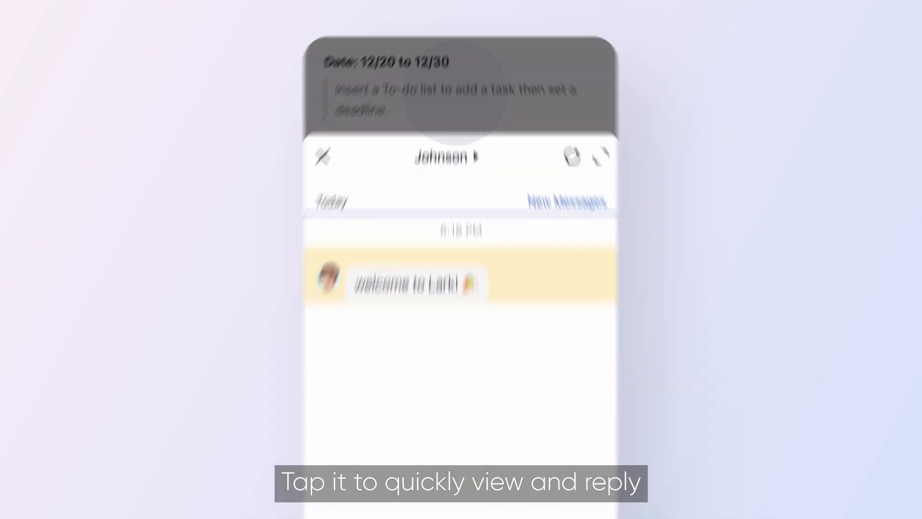
Expand the top message banner on mobile to see the chat and reply quickly.
click(417, 283)
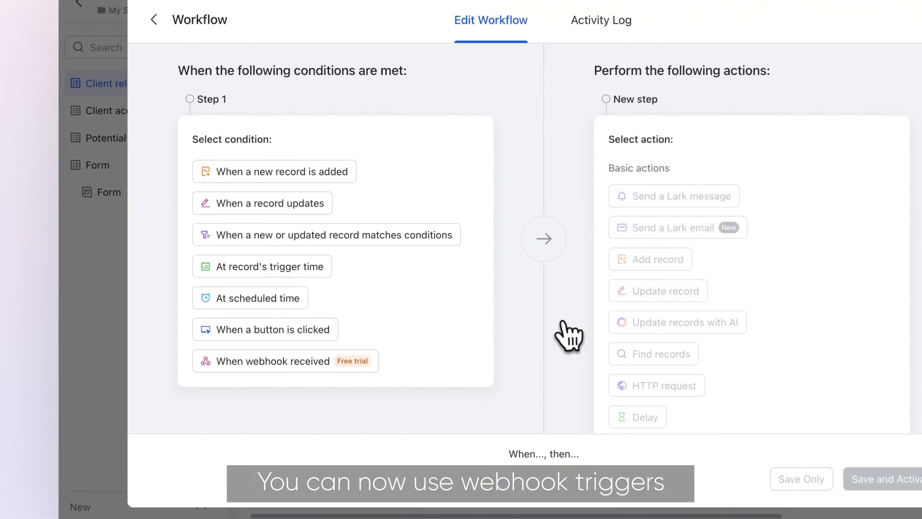
Pick 'When webhook received' as the Step 1 trigger condition.
click(273, 361)
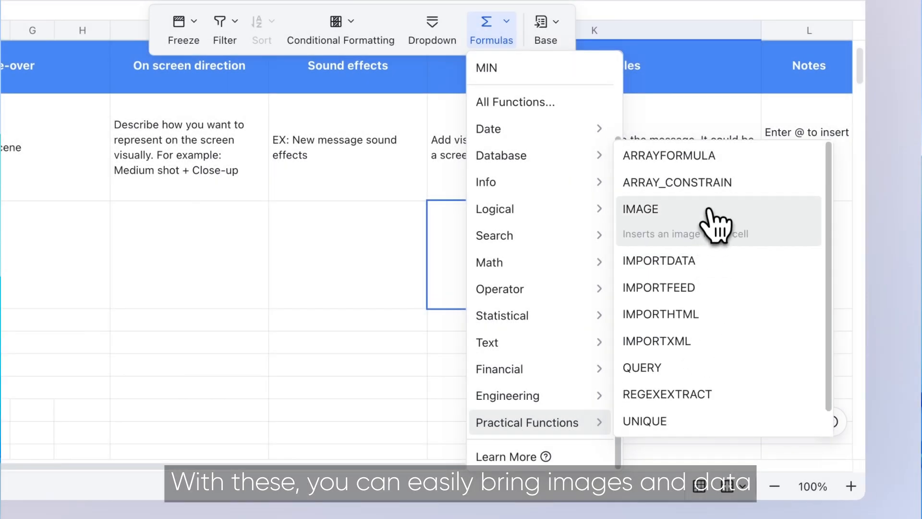
Insert the IMAGE function from Practical Functions into the script table cell.
click(639, 209)
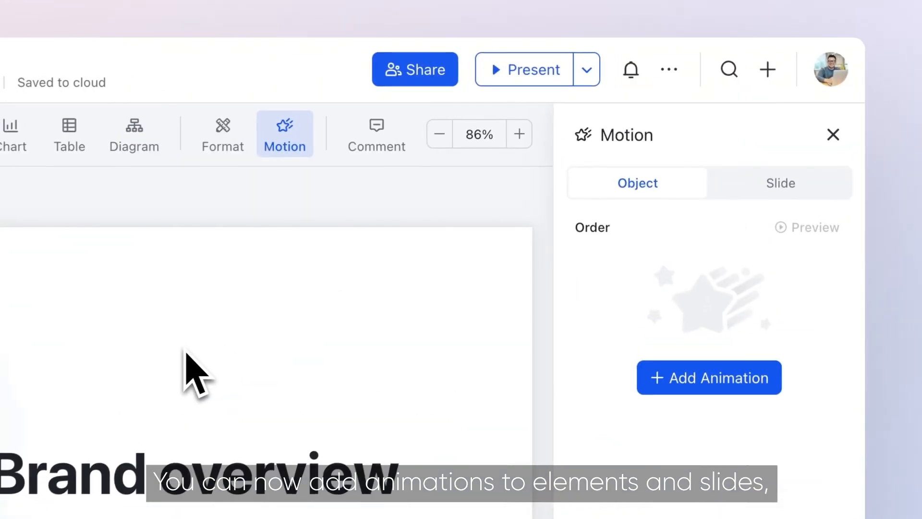
Select the 'Brand overview' title and list its Entrance animation effects like Appear and Fade.
click(200, 488)
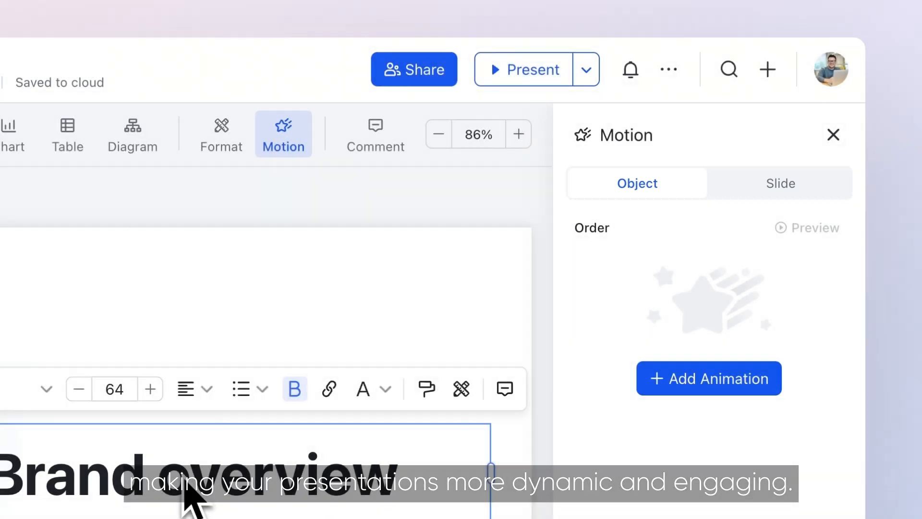
click(709, 378)
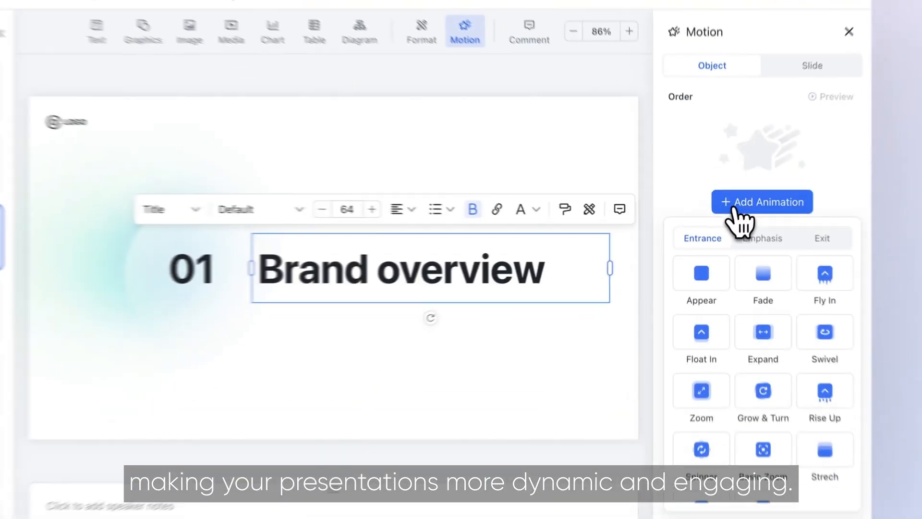